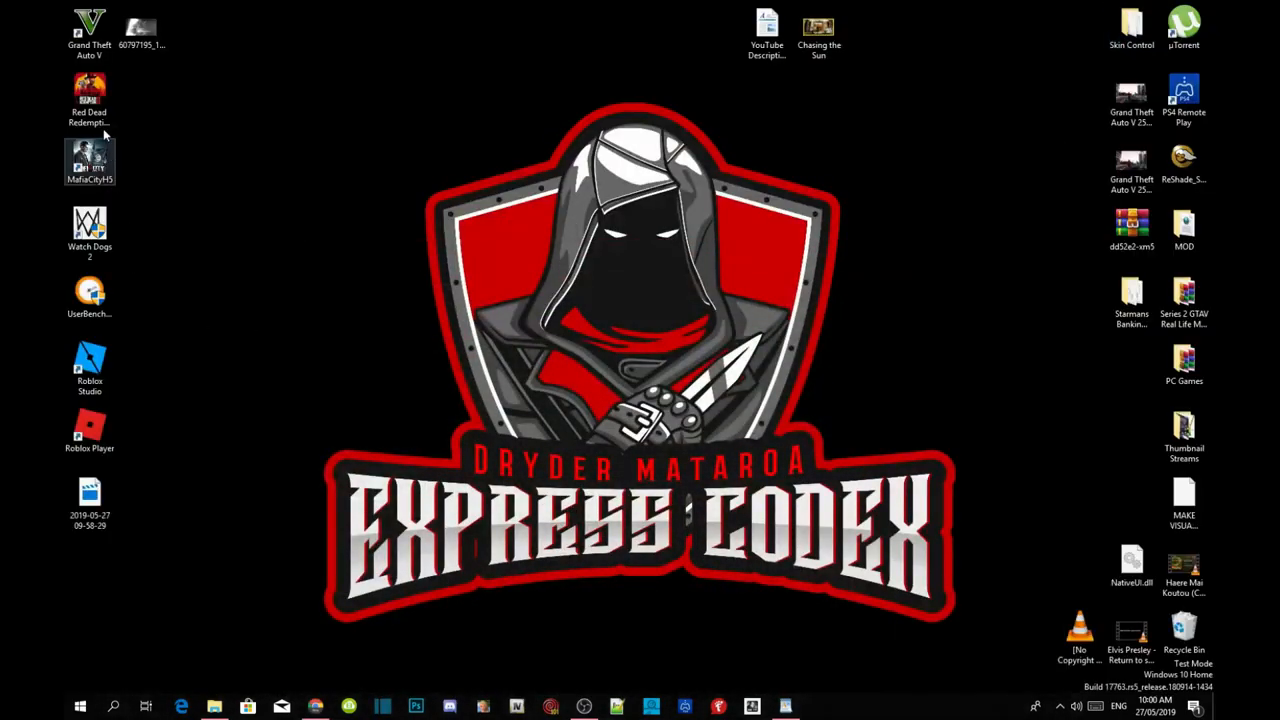
Open the Grand Theft Auto V installation folder via the shortcut's Open file location option
click(88, 32)
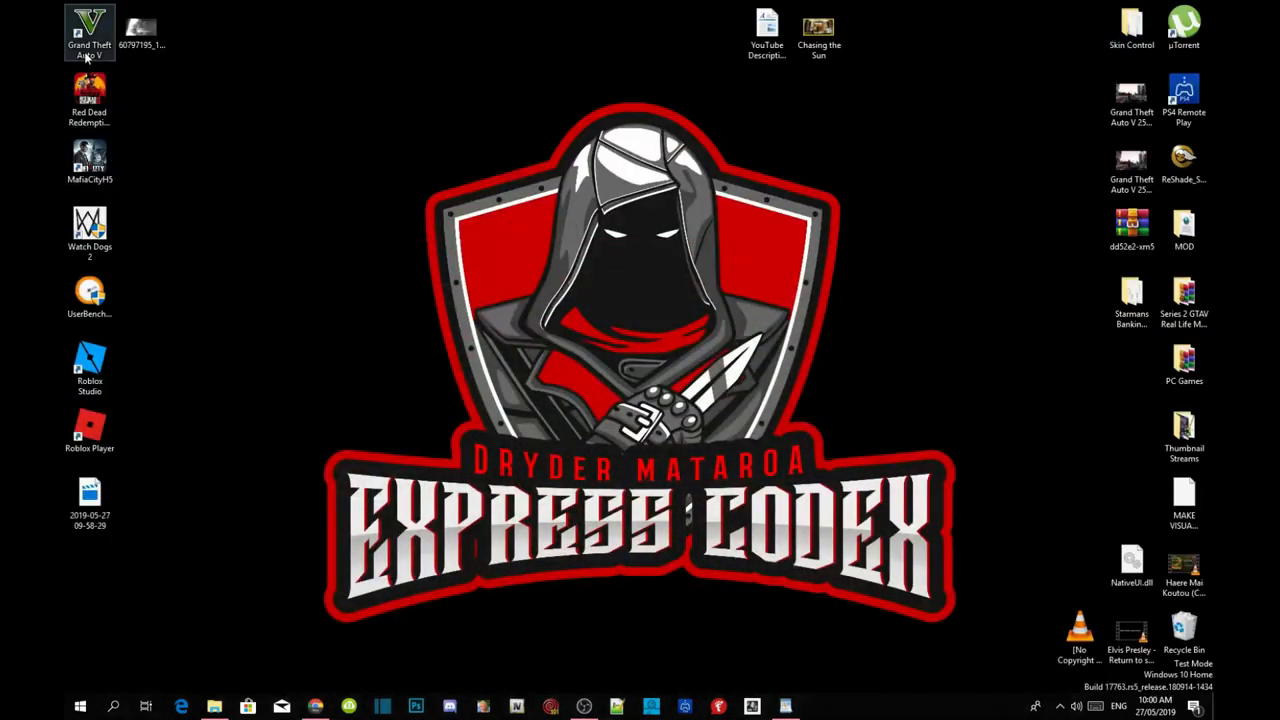
right_click(88, 32)
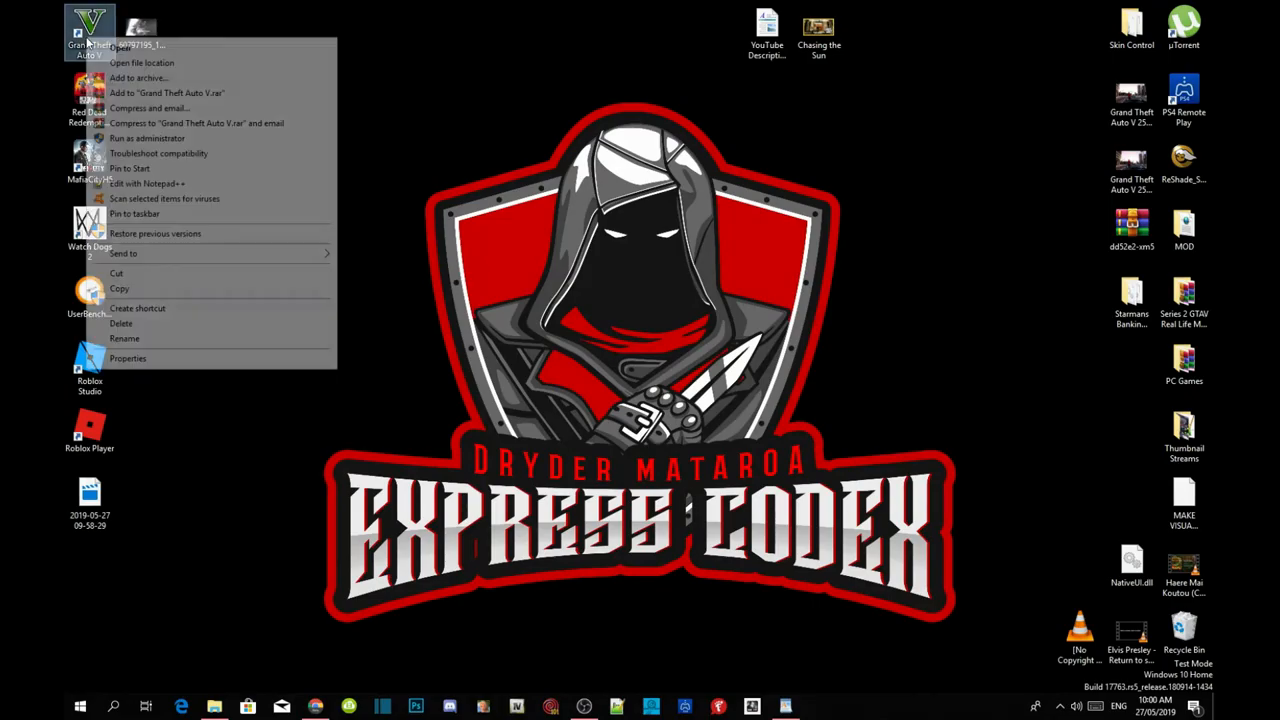
click(142, 62)
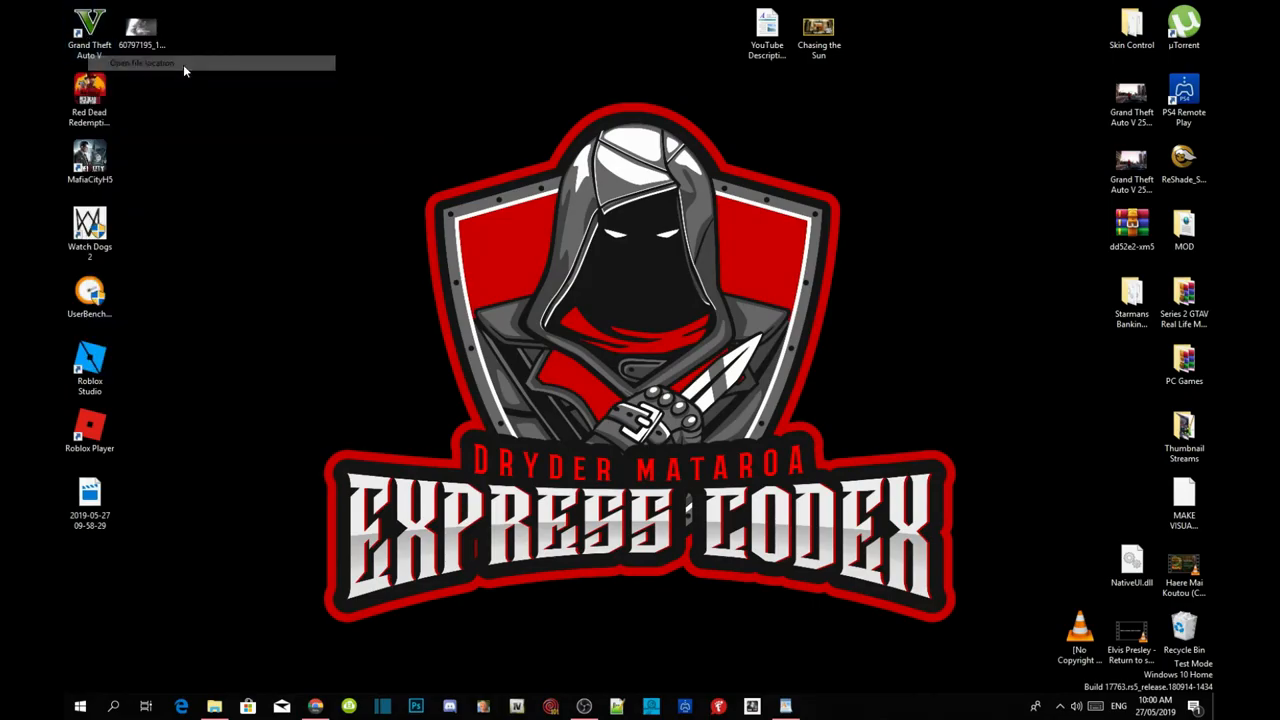
click(142, 62)
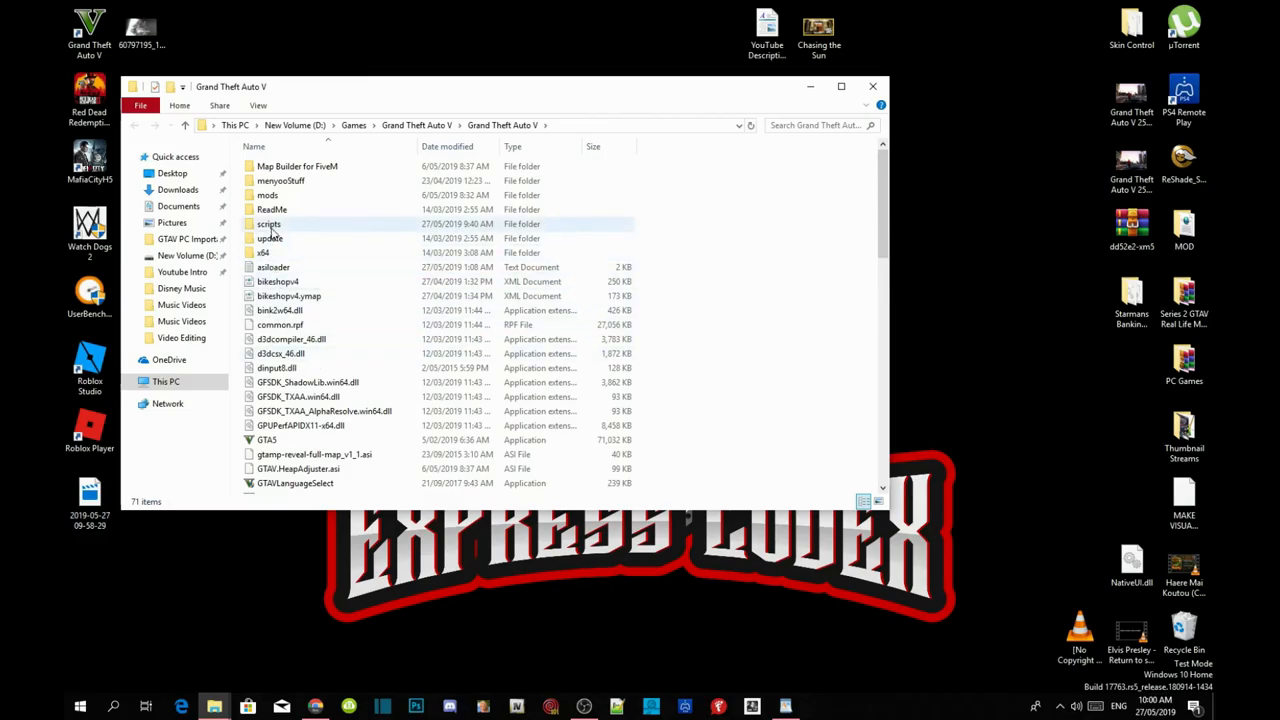
Open the scripts folder and bring the Starmans Banking System window alongside it
click(268, 224)
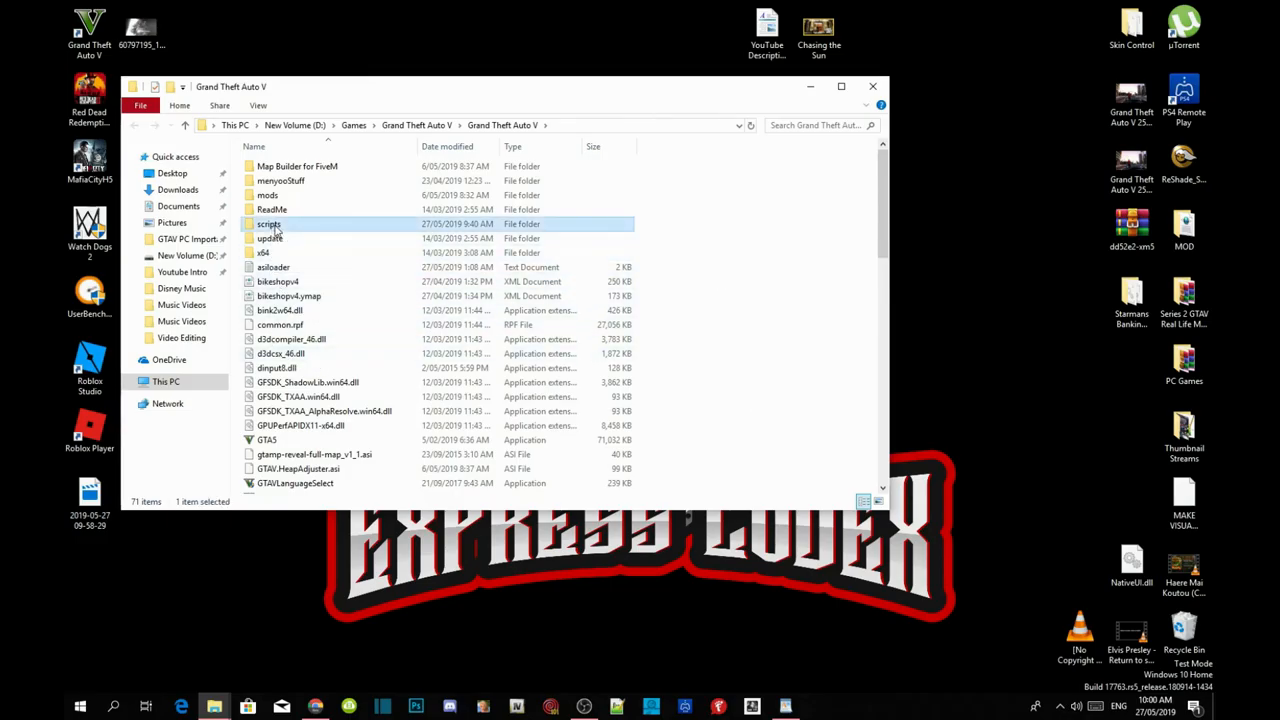
double_click(268, 224)
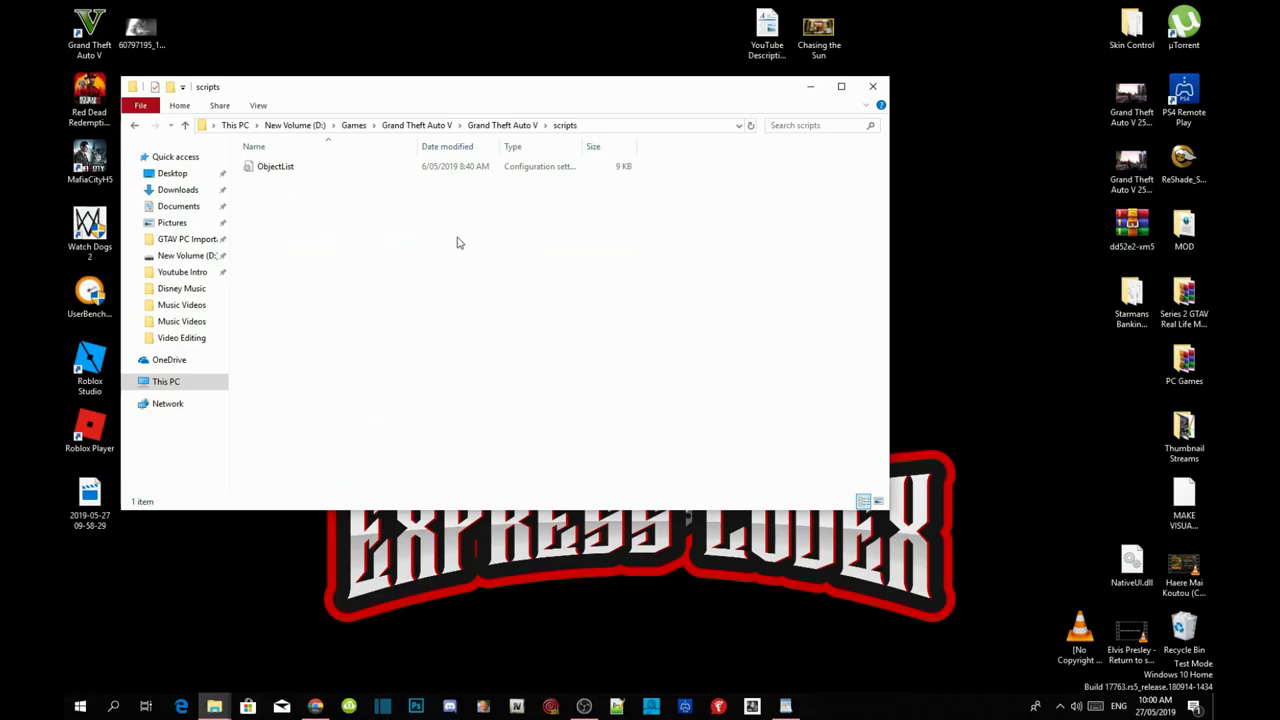
click(1132, 304)
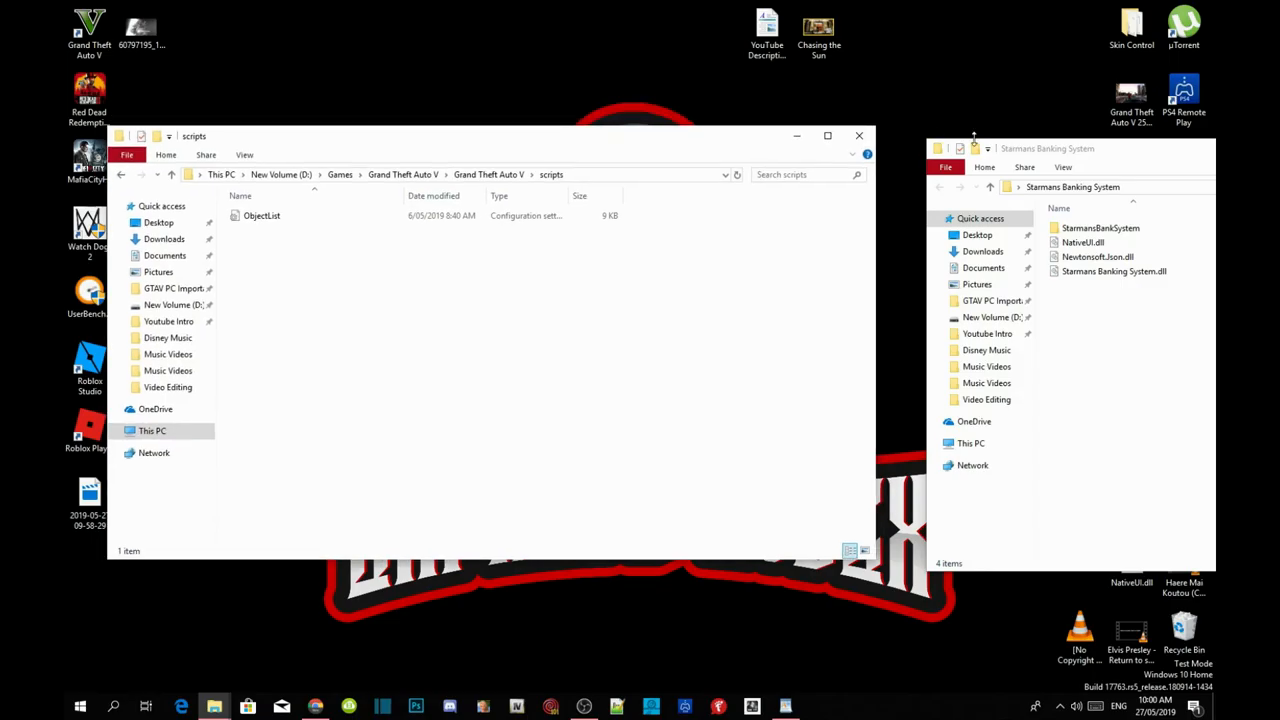
Drag all four Starmans Banking System files into the game's scripts folder
click(1096, 256)
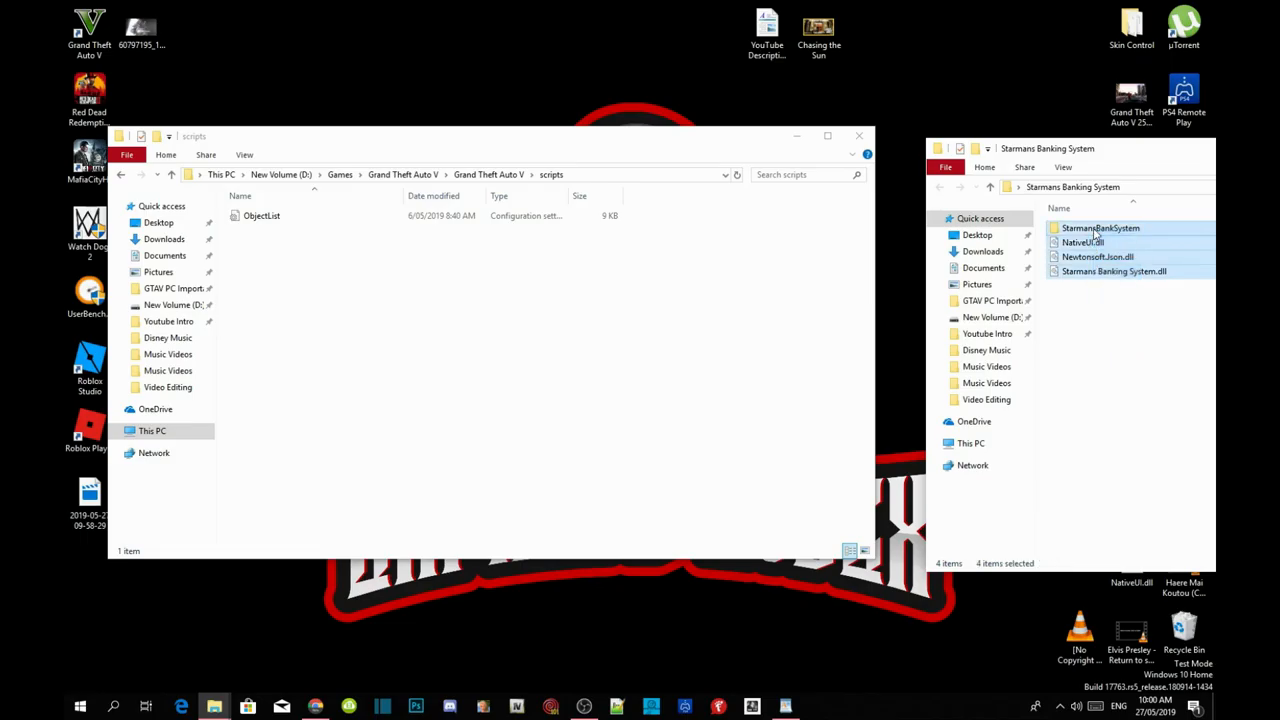
drag(1100, 228, 378, 290)
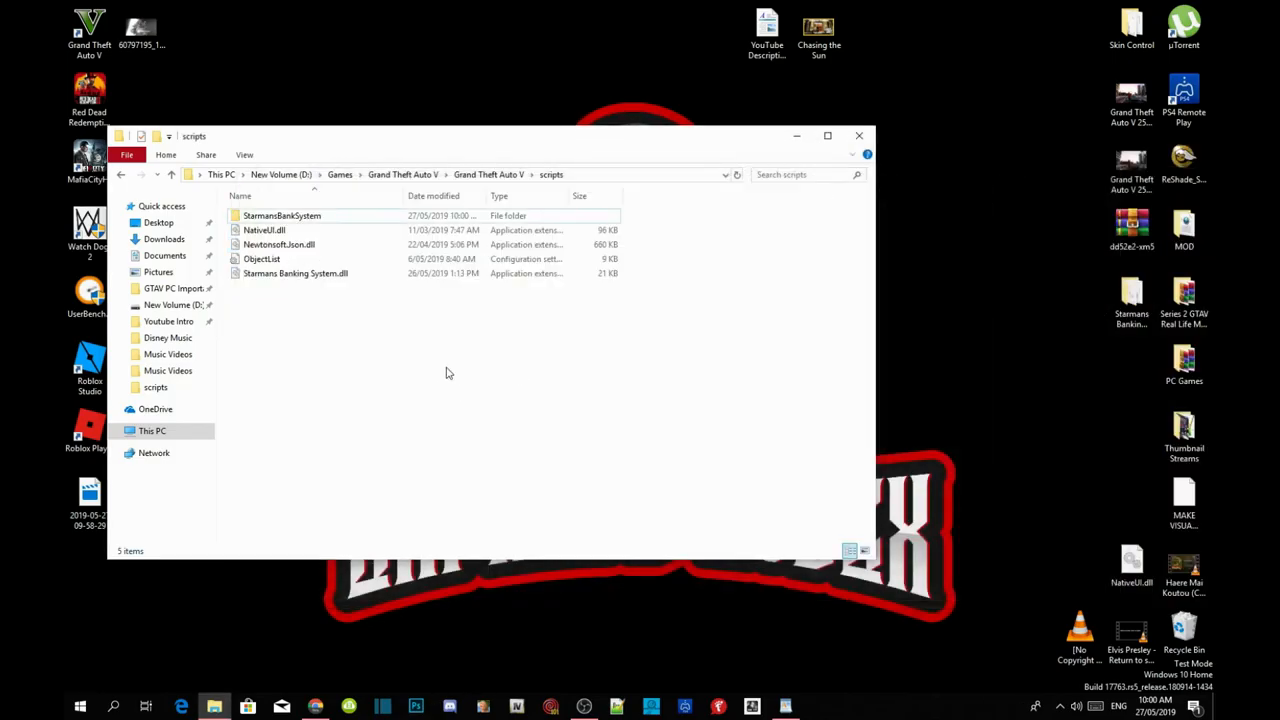
Bring up the Properties dialog for NativeUI.dll in the scripts folder
click(264, 230)
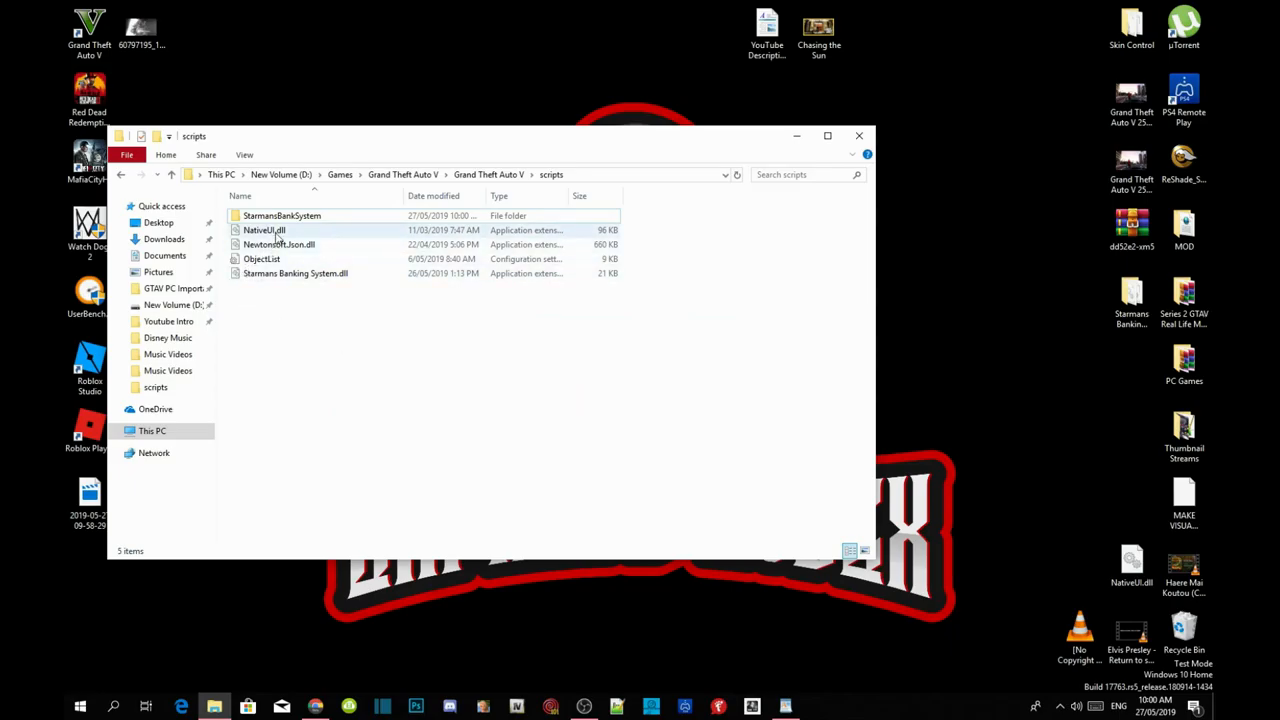
right_click(264, 230)
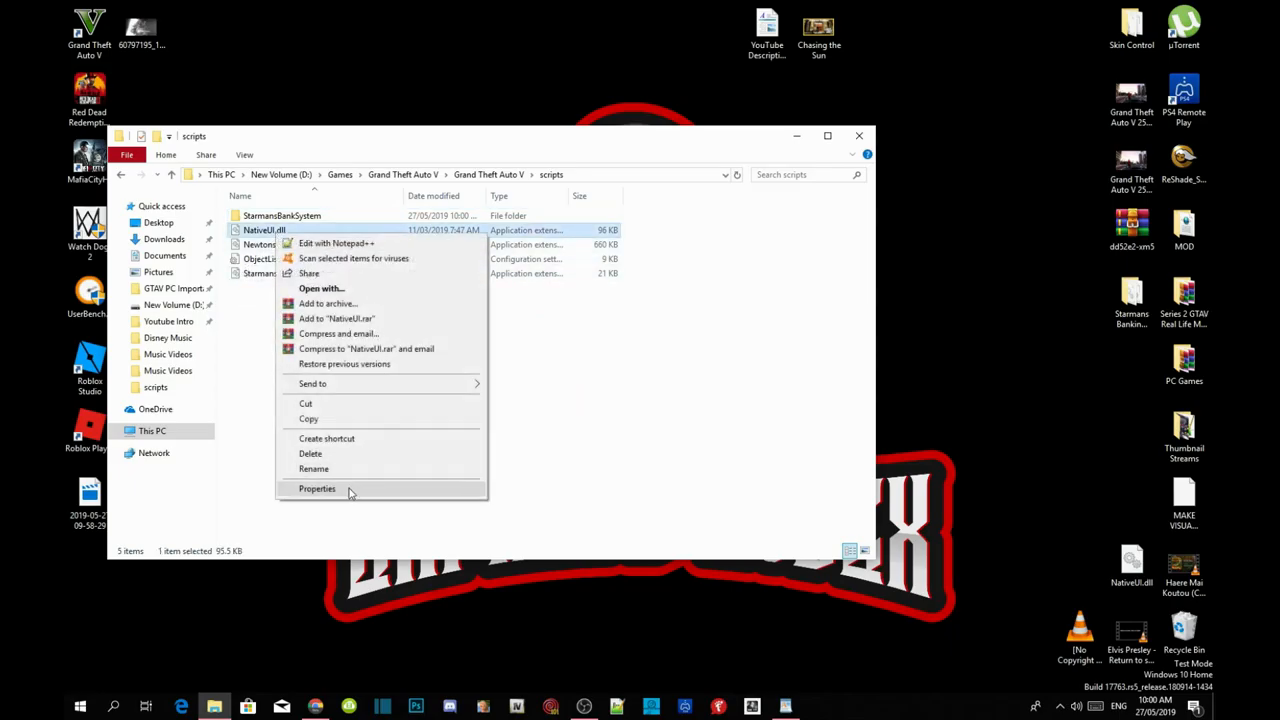
click(316, 488)
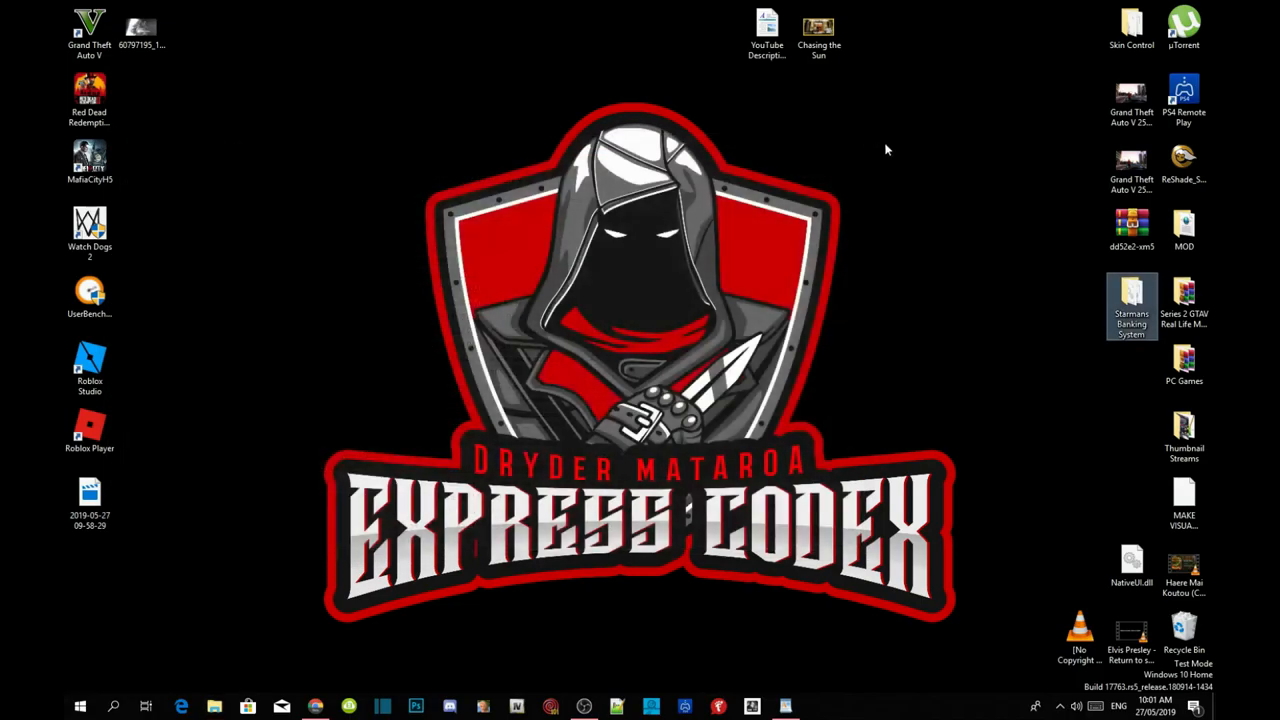
right_click(884, 148)
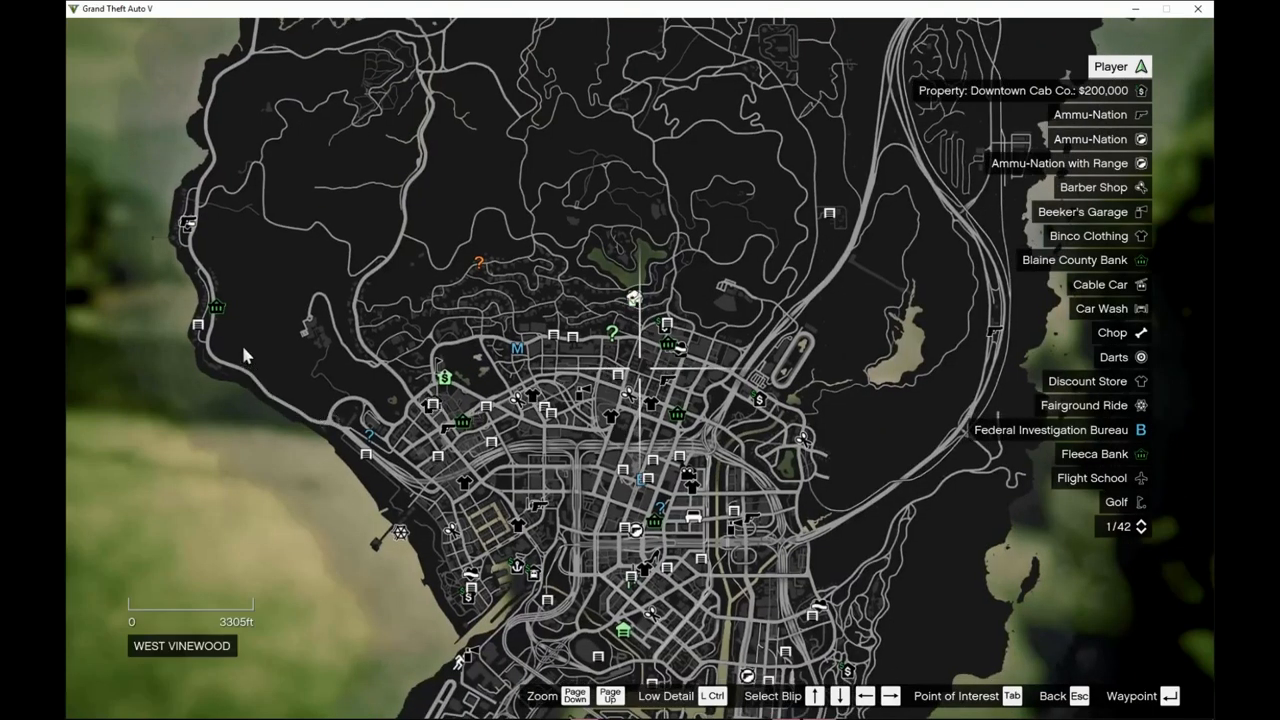
mouse_move(650, 372)
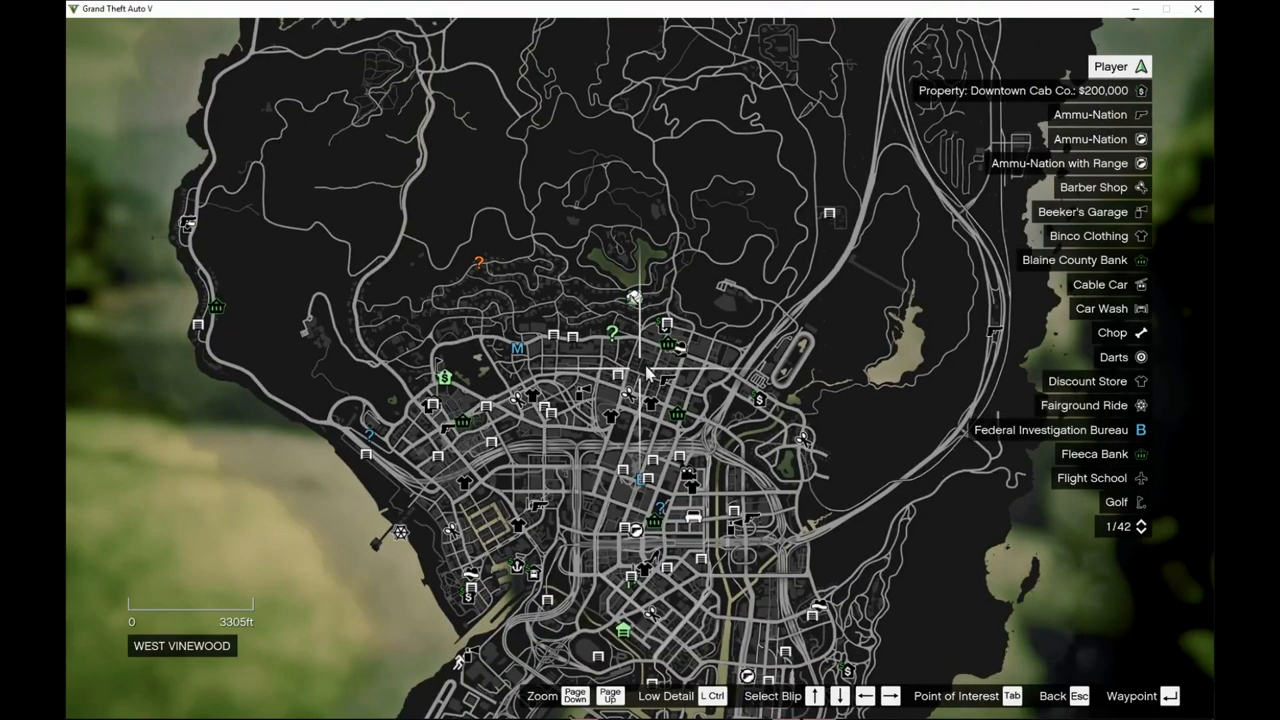
mouse_move(656, 536)
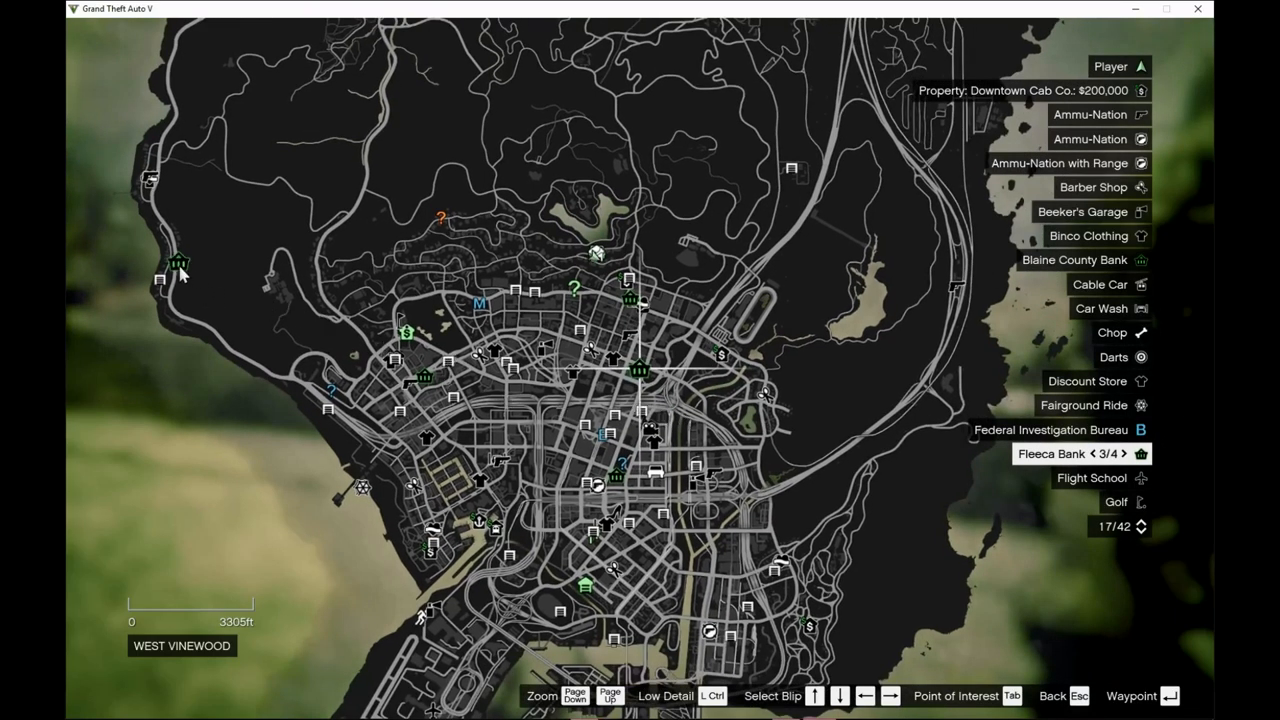
mouse_move(620, 316)
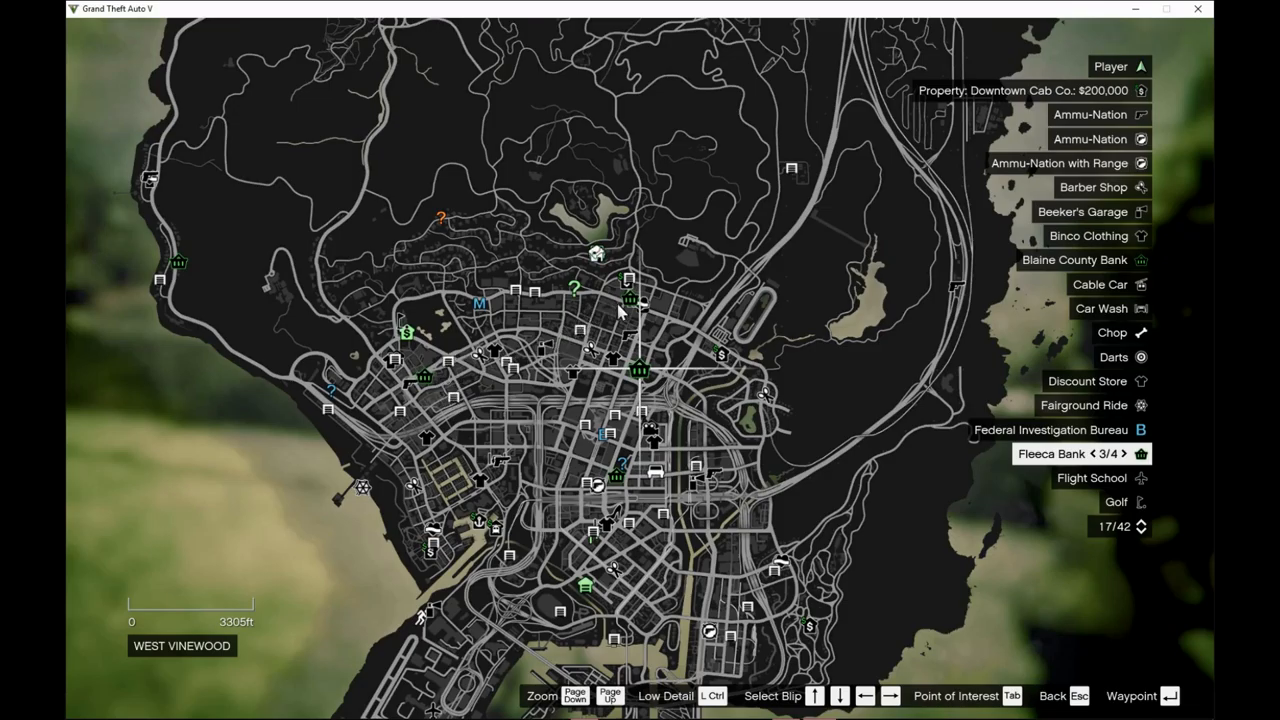
mouse_move(616, 486)
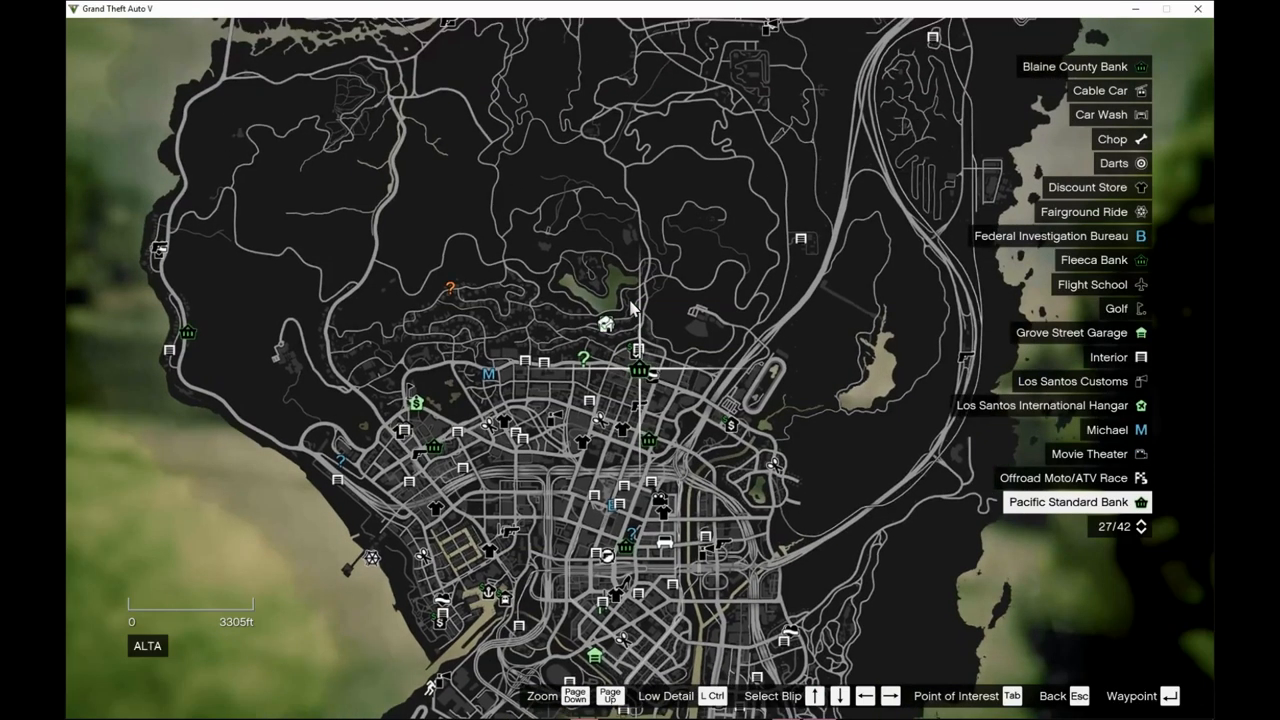
mouse_move(604, 324)
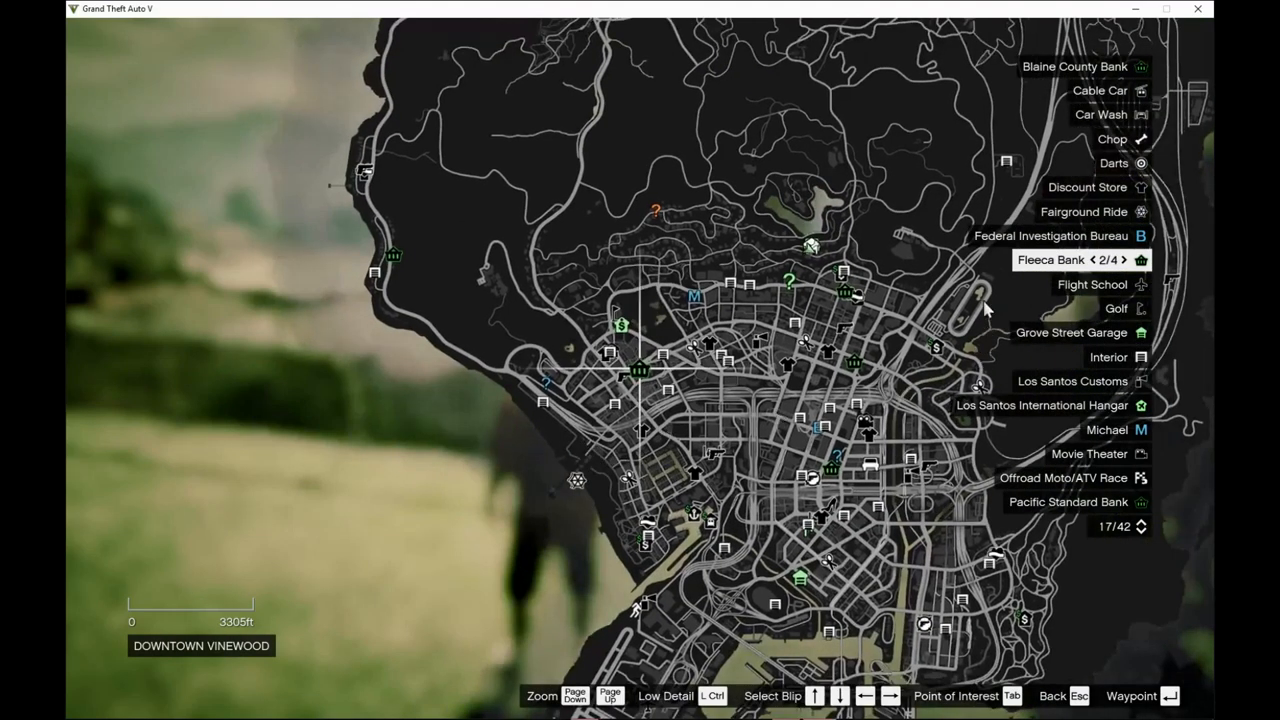
mouse_move(810, 388)
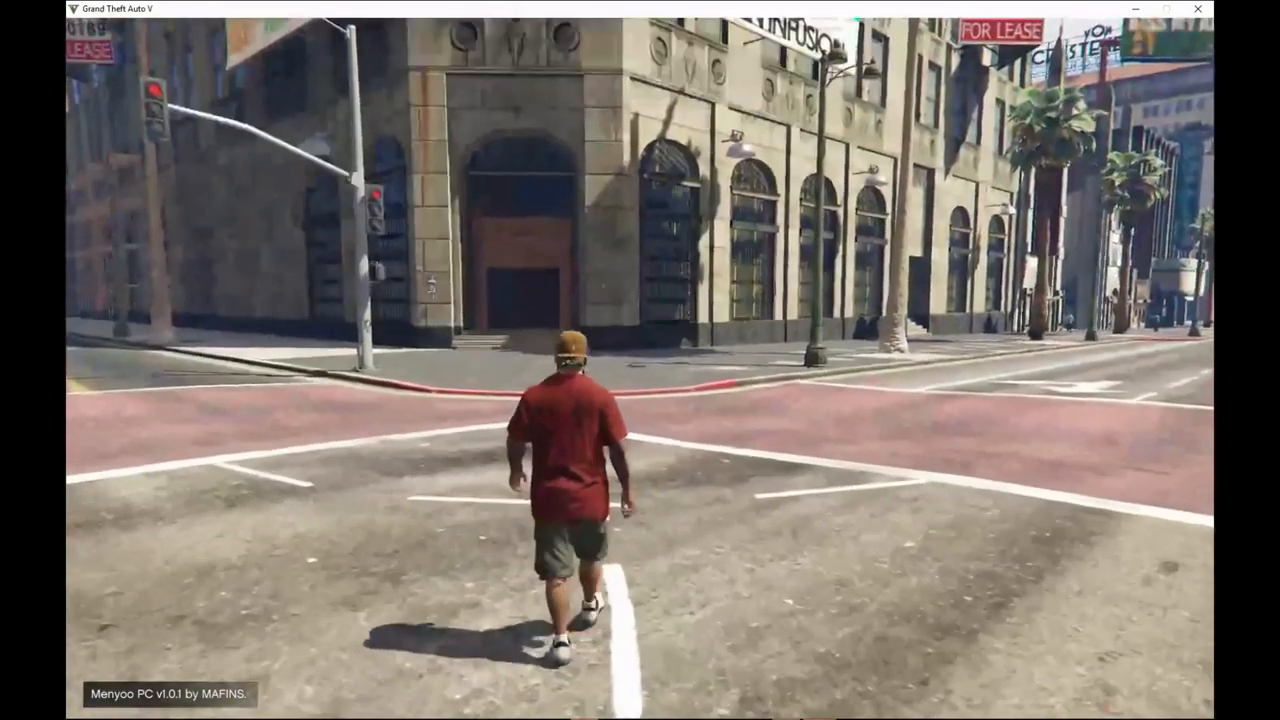
Walk to the yellow teller marker inside Fleeca Bank so the banking prompt appears
key(w)
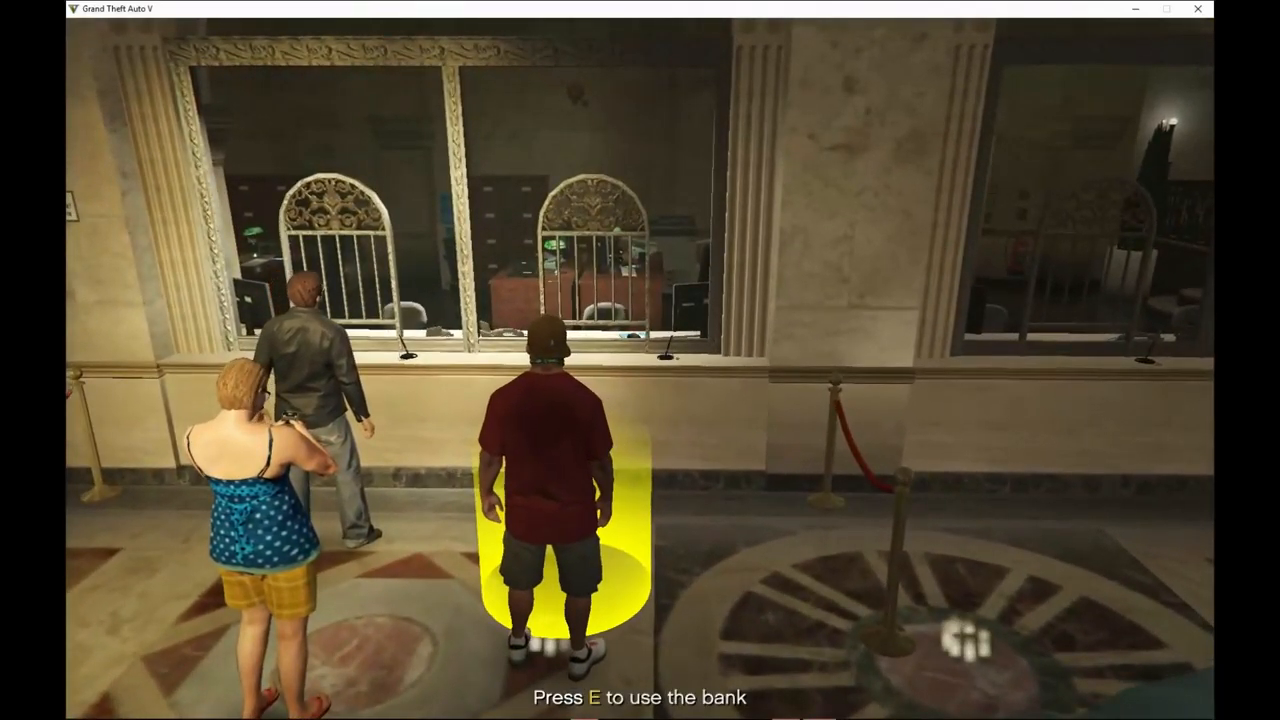
Open a new account via Manage Account > Open Account, showing a $500 balance
key(e)
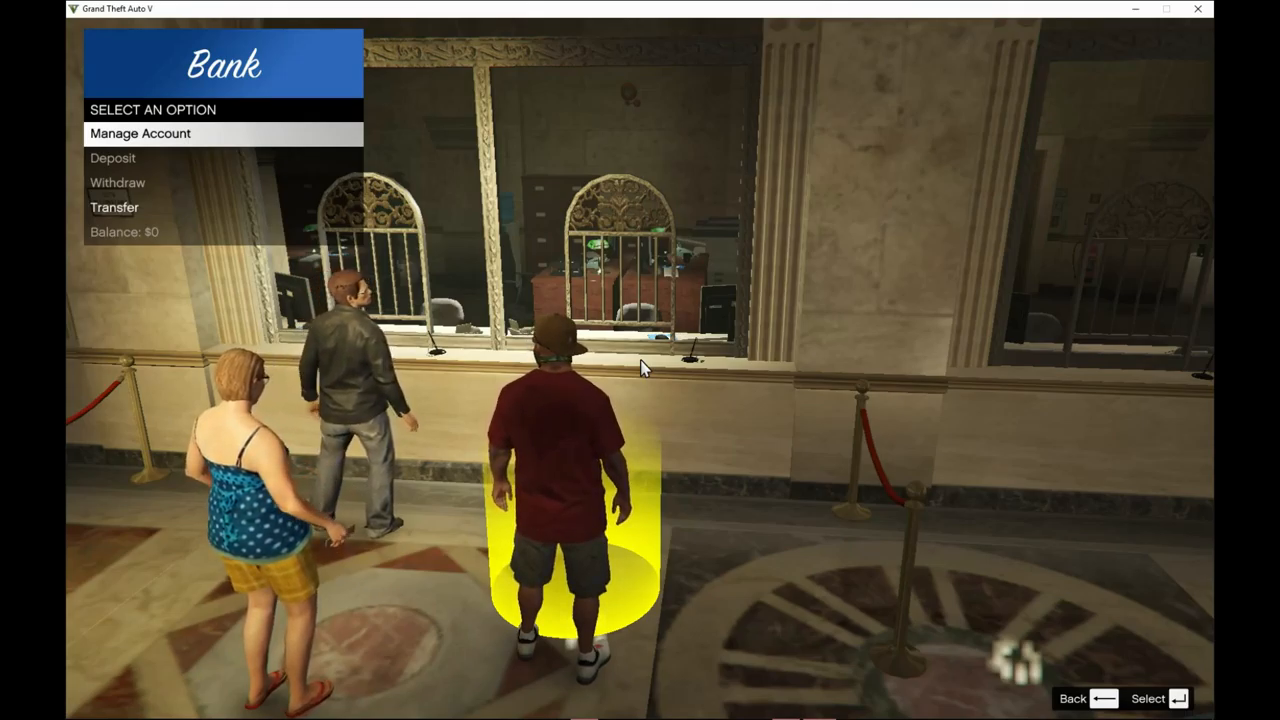
click(140, 132)
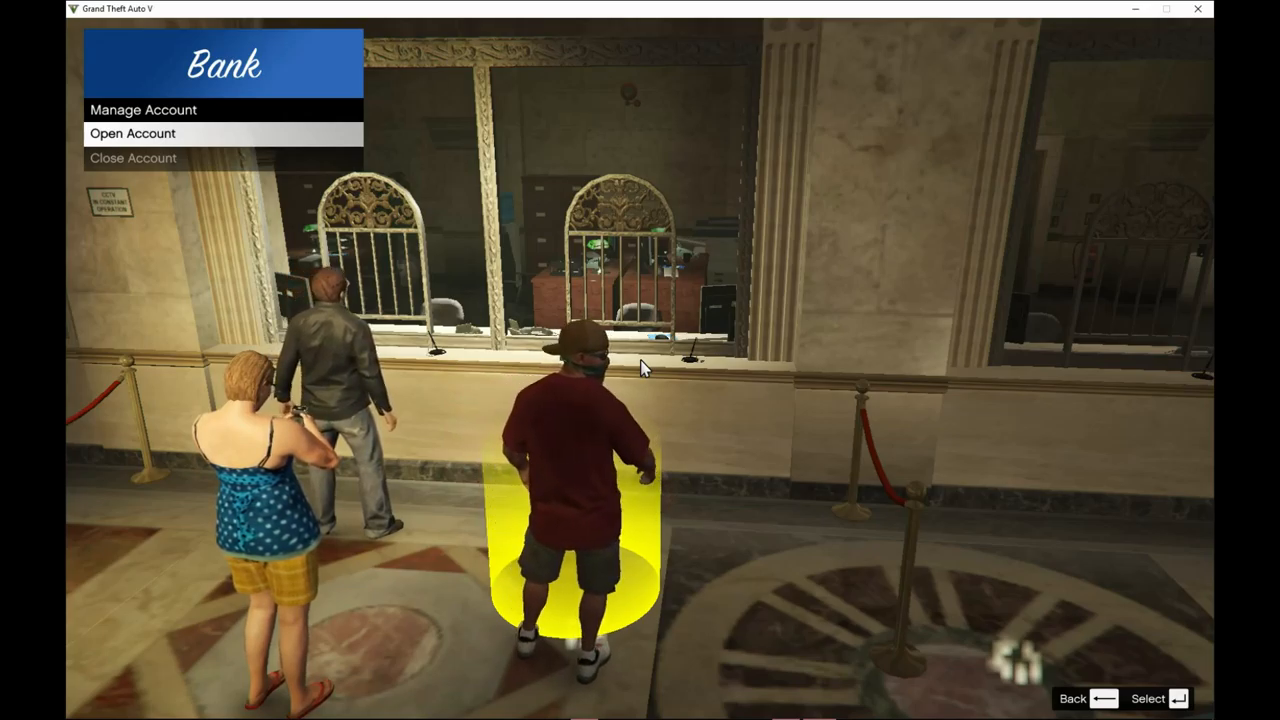
click(132, 132)
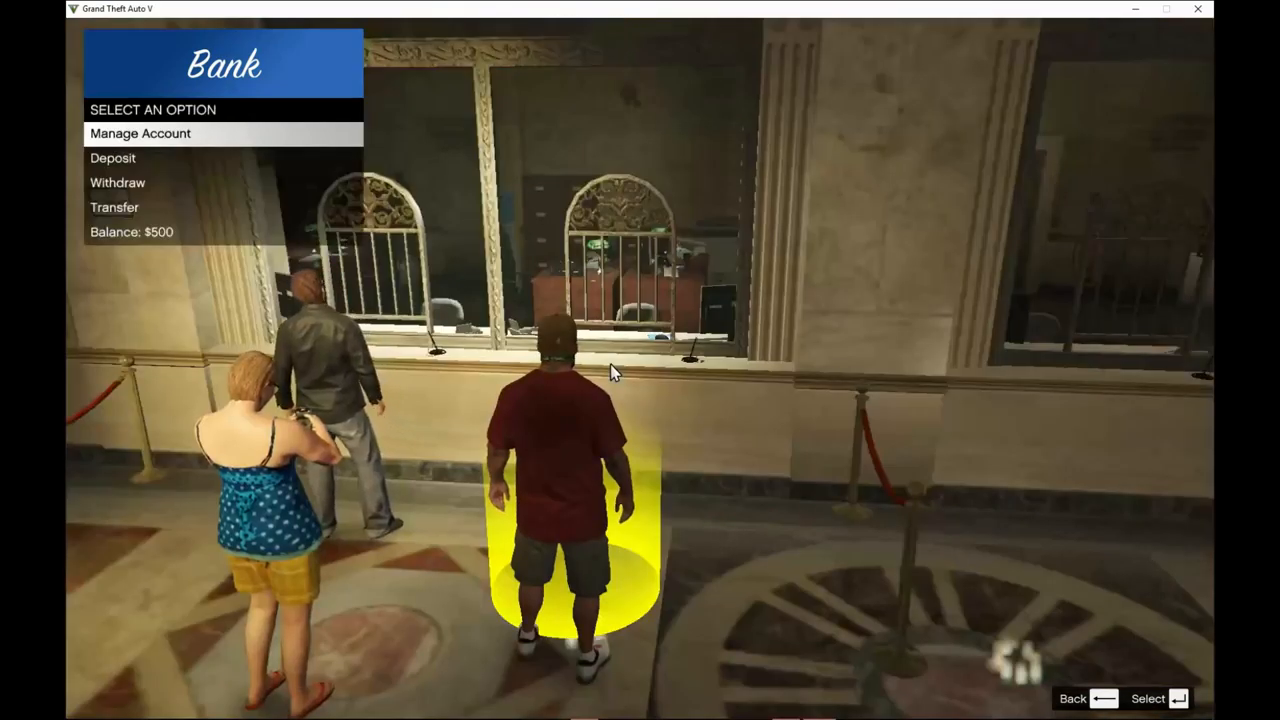
Deposit $1,000 through the Deposit option, raising the balance to $1,500
key(down)
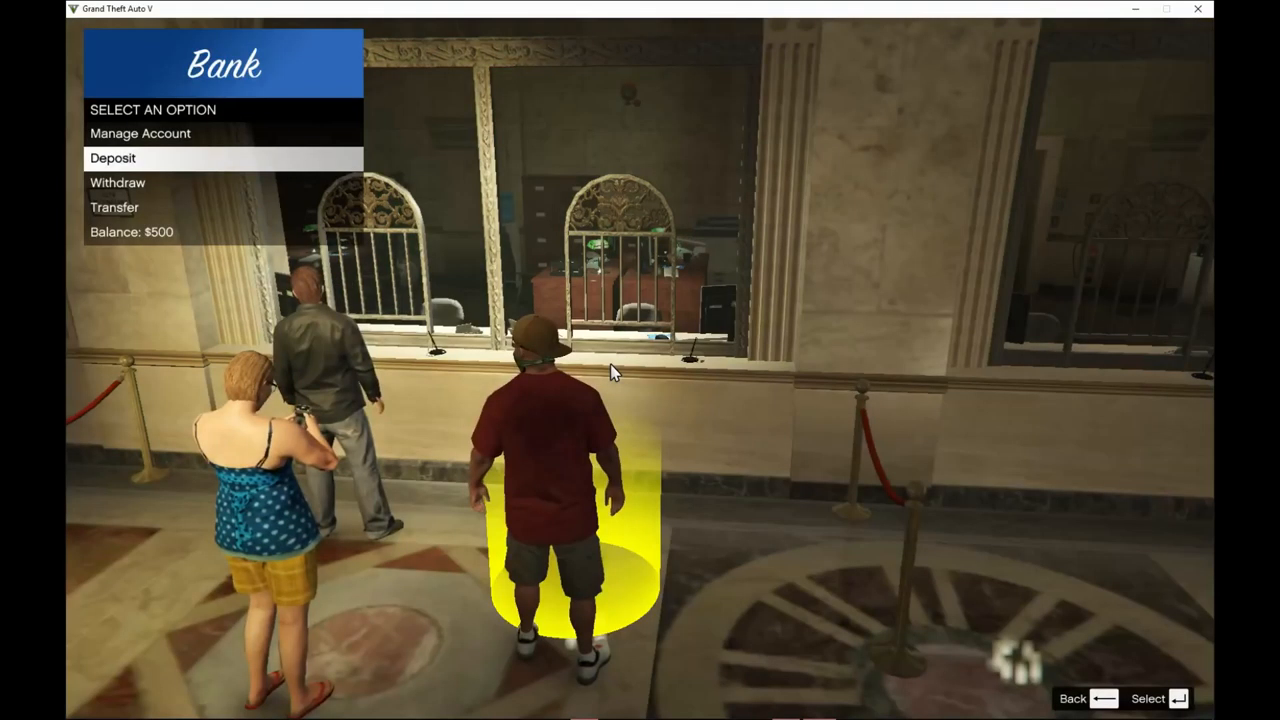
key(up)
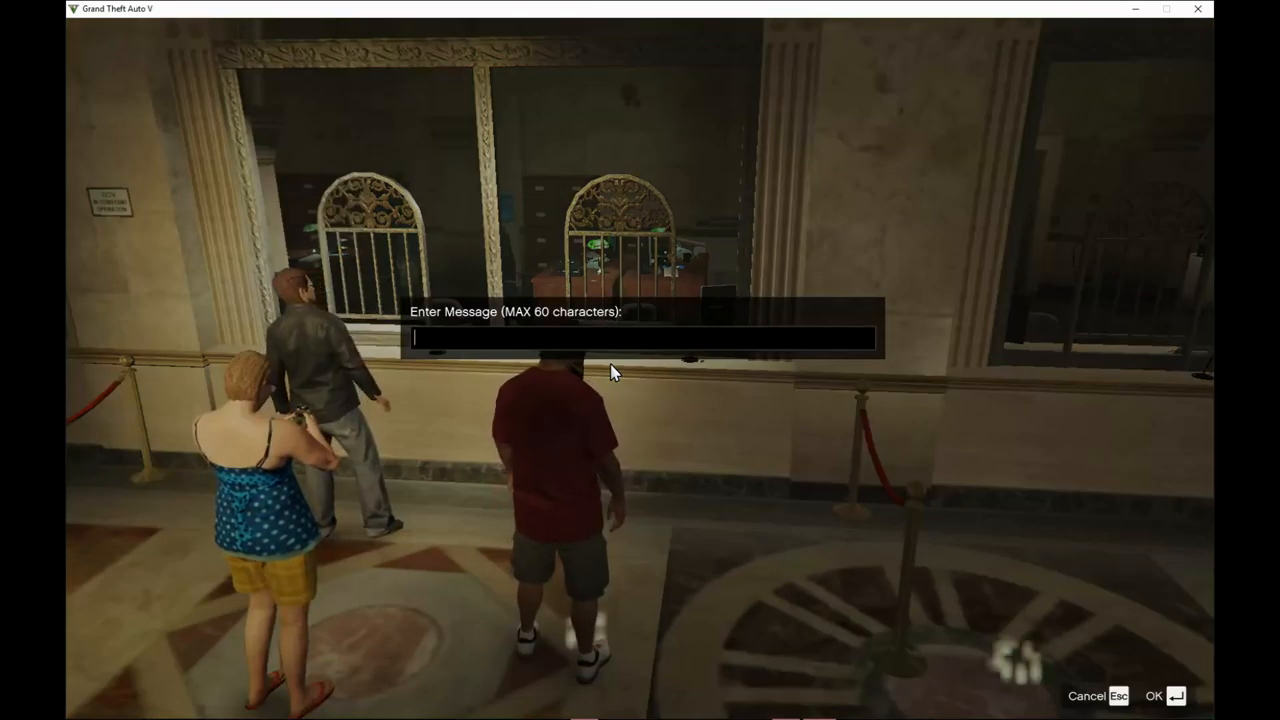
text(10000)
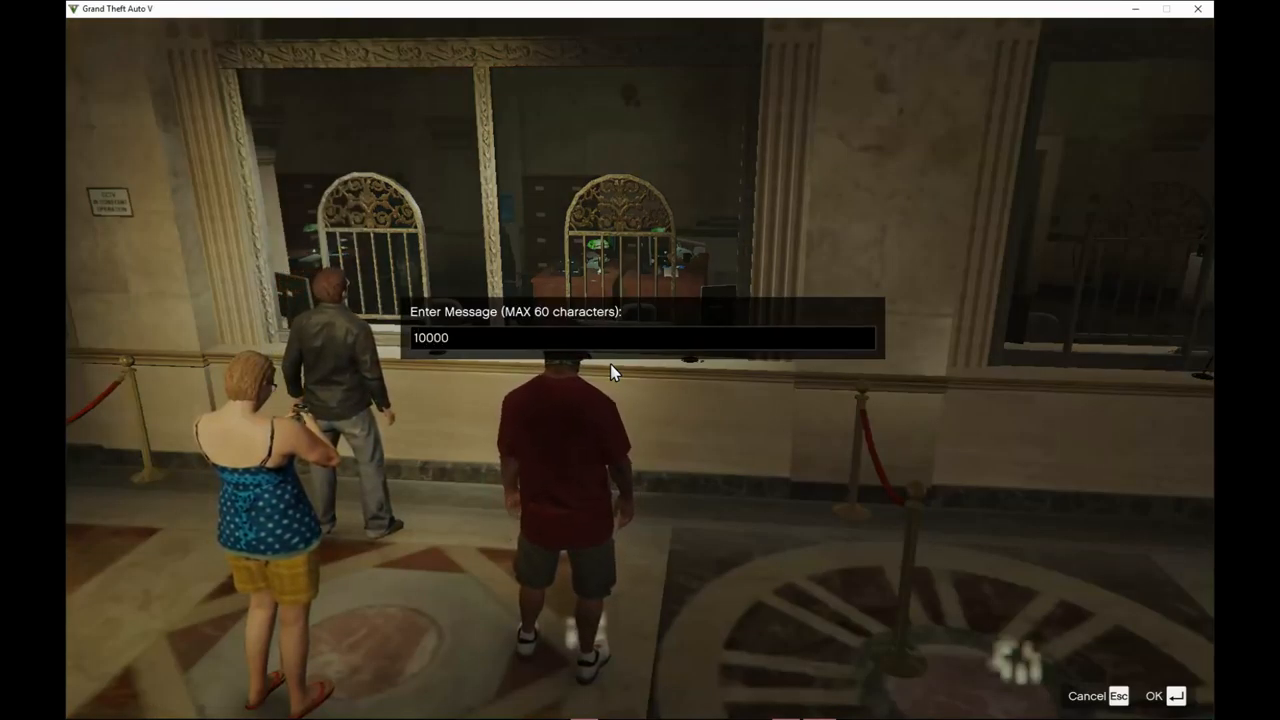
click(1152, 696)
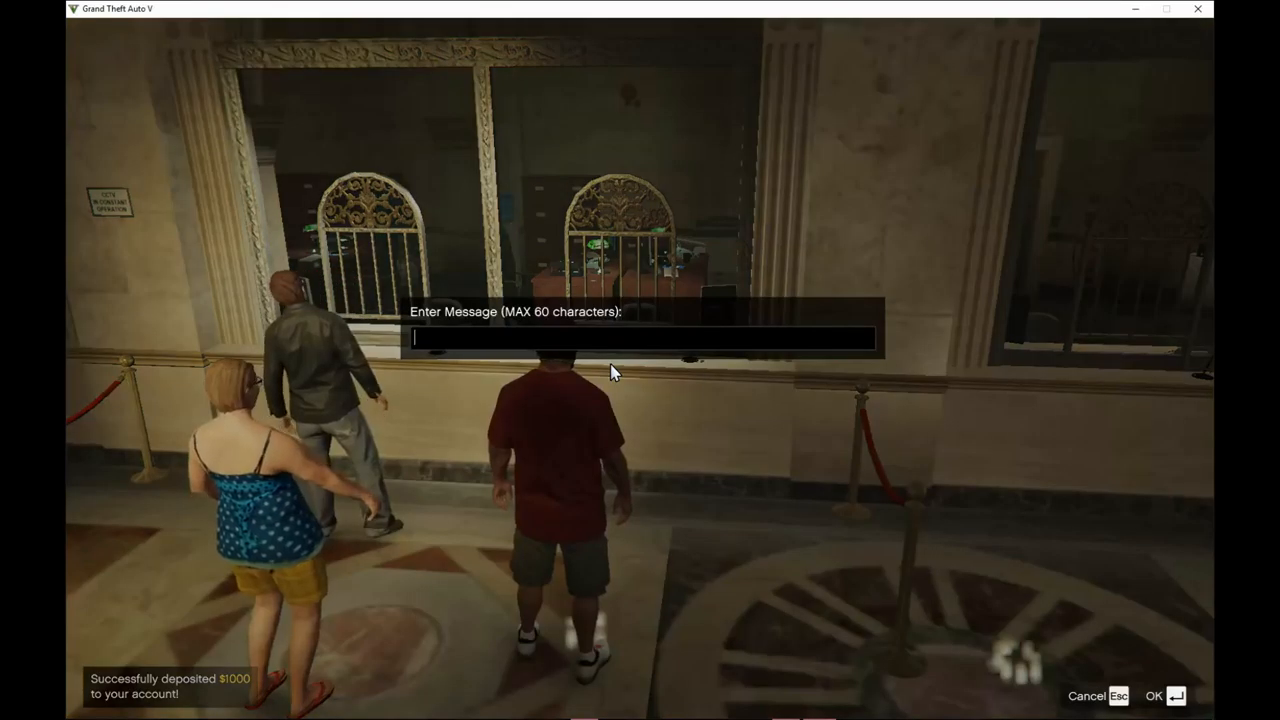
text(1)
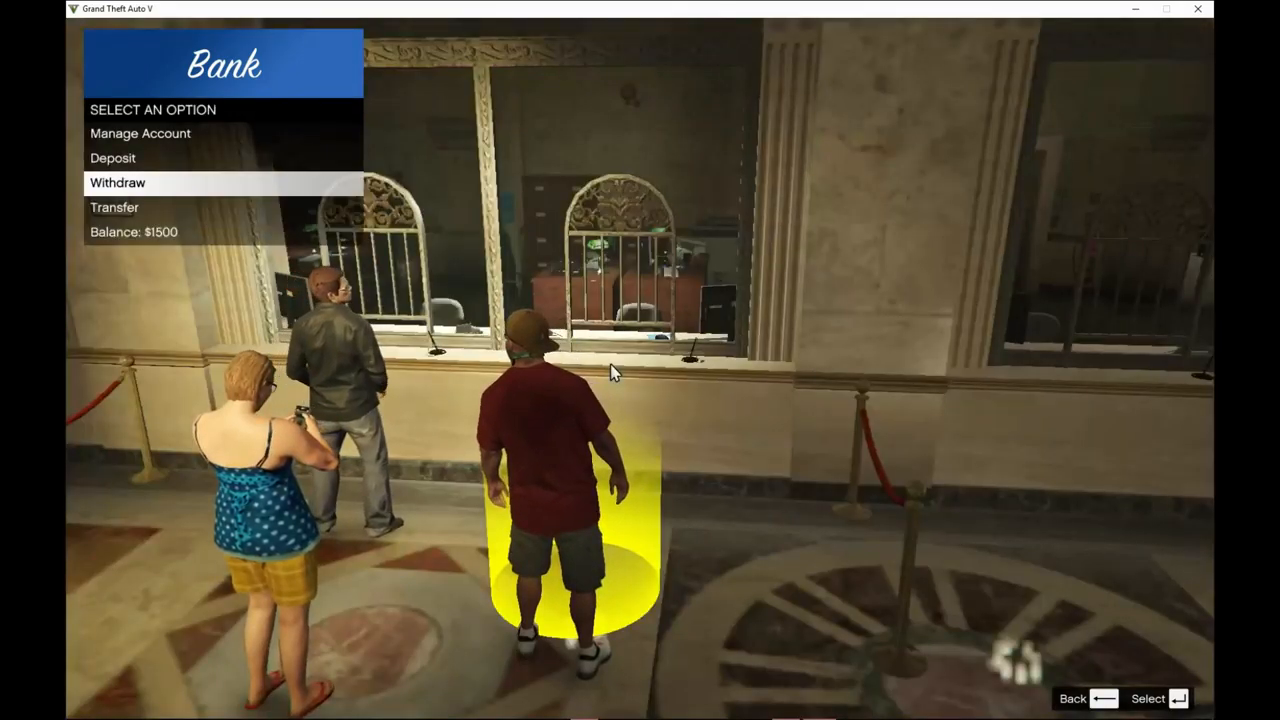
Return to Manage Account and highlight the Close Account option
click(118, 182)
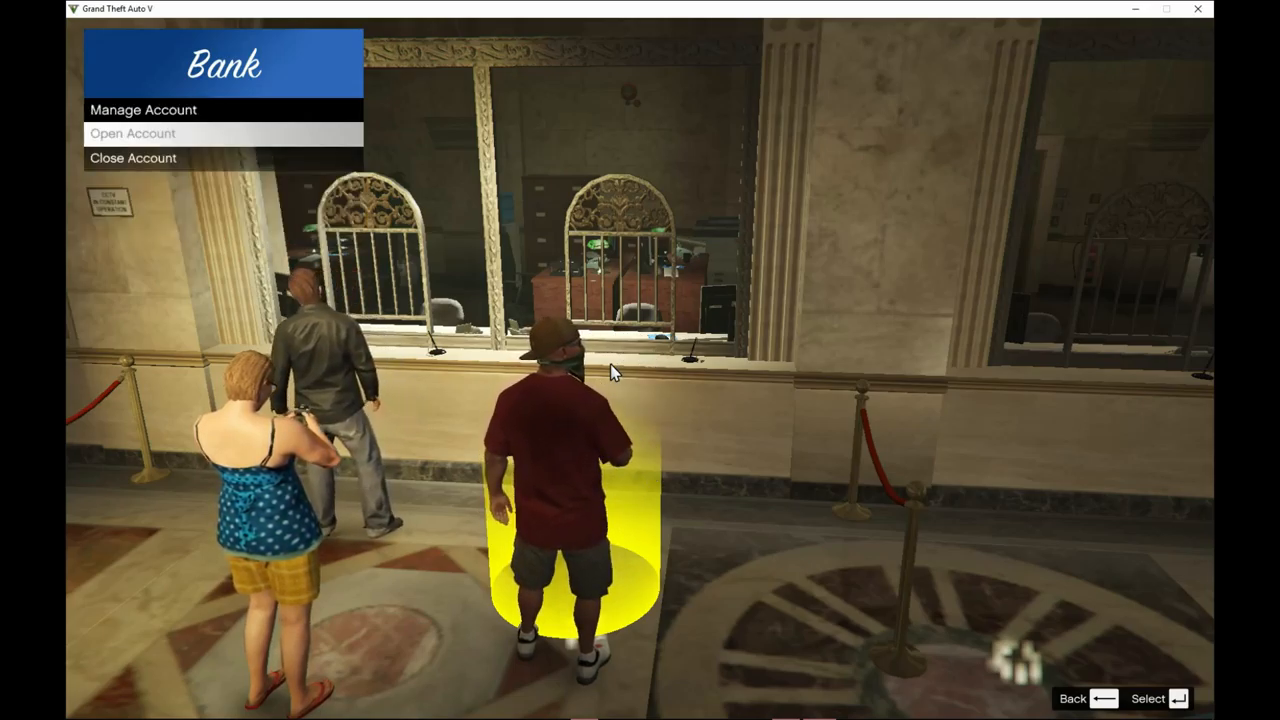
key(Down)
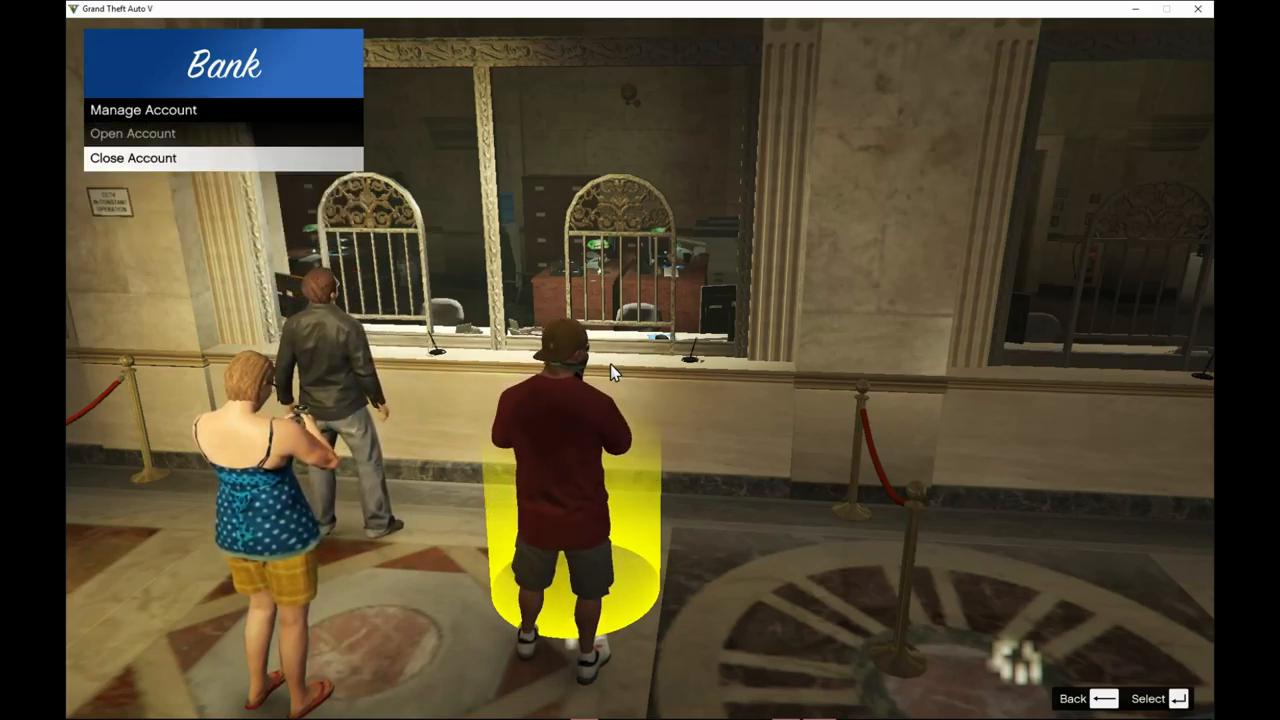